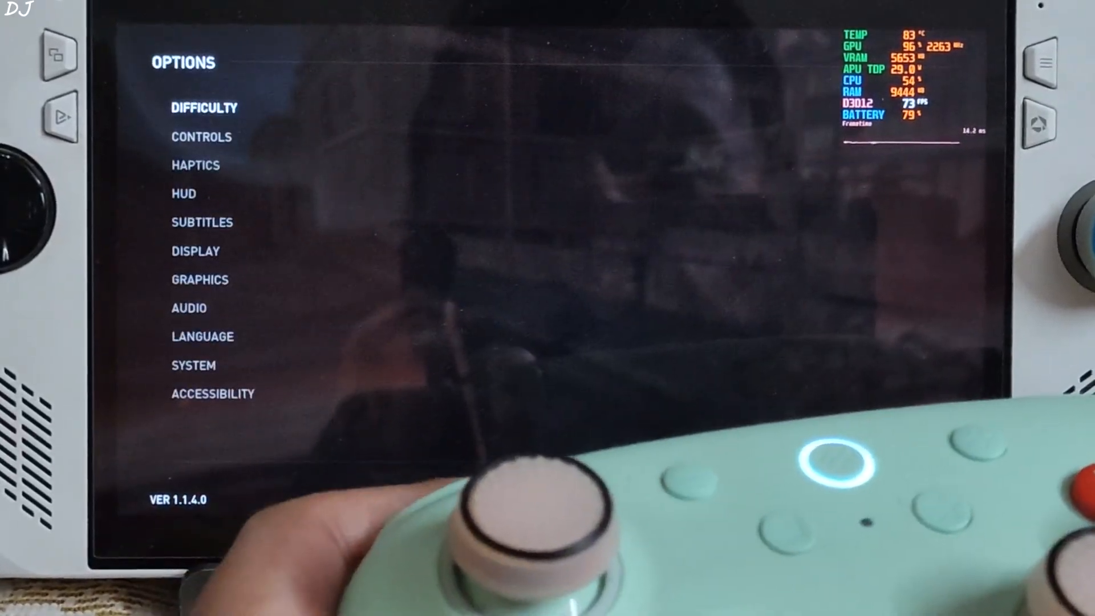
- Open the GRAPHICS options, showing the Low preset at 1064x600 rendered resolution
{"action": "left_click", "coordinate": [199, 280]}
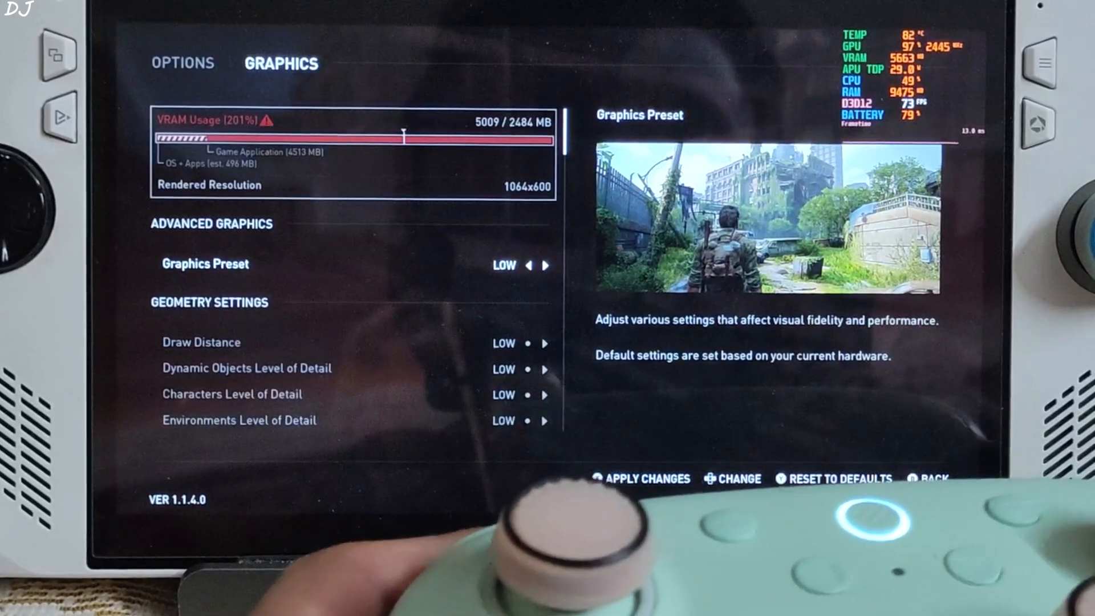